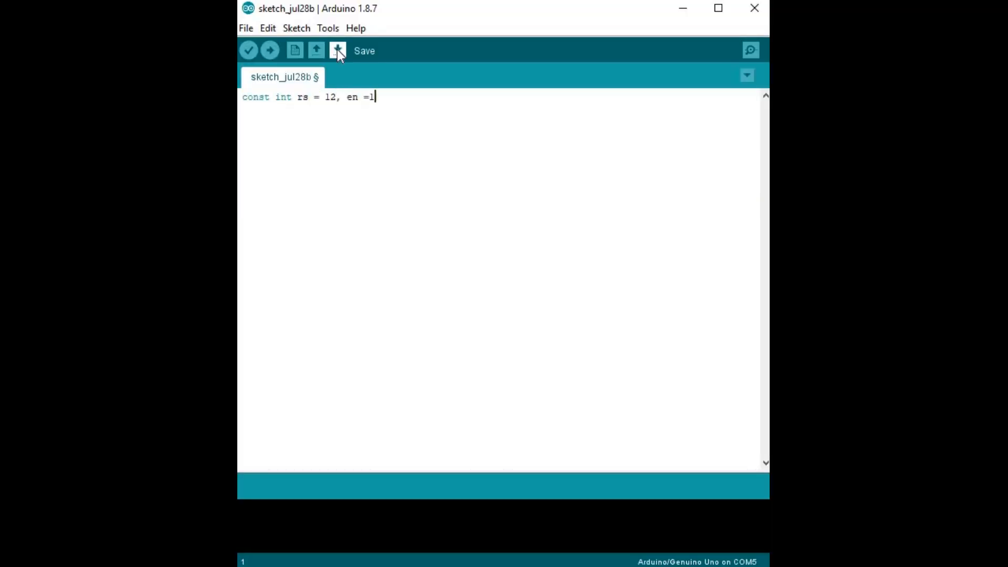
# Declare pins rs=12, en=11, d4=5, d5=4, d6=3, d7=2 and create LiquidCrystal lcd with them
pyautogui.write('1, d4= 5,')
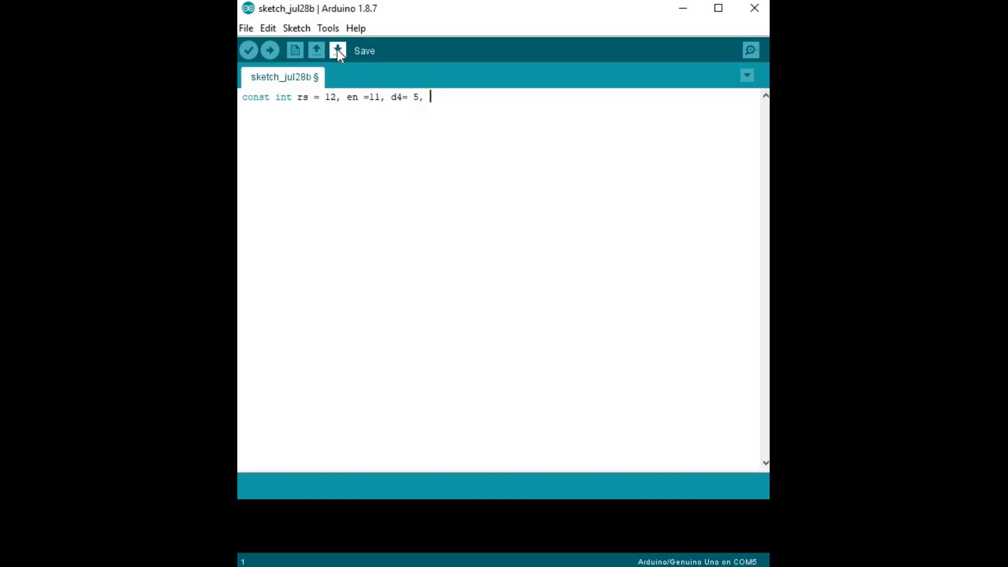
pyautogui.write('d5=4, d6= 3, d7 =2;')
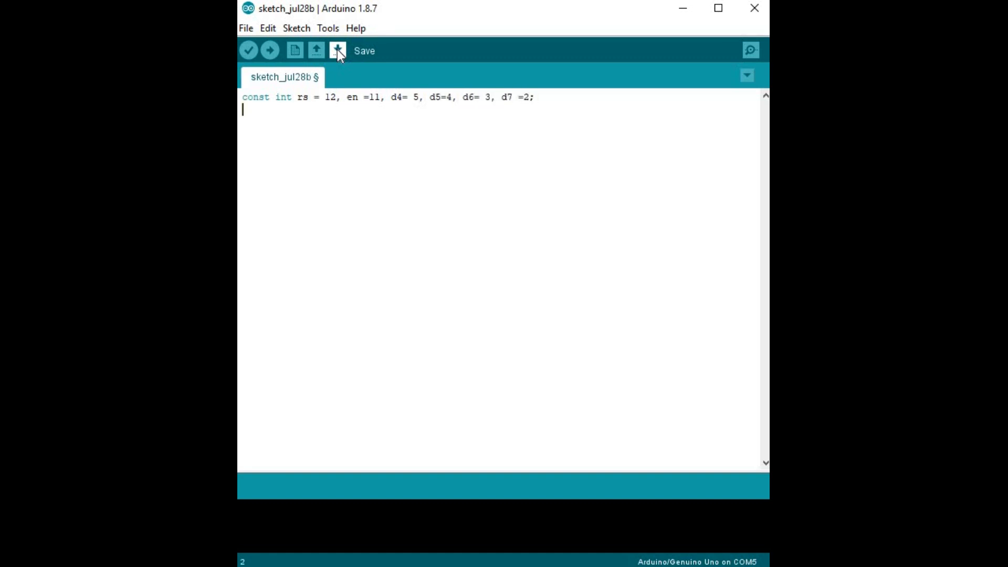
pyautogui.write('LiquidCrystal')
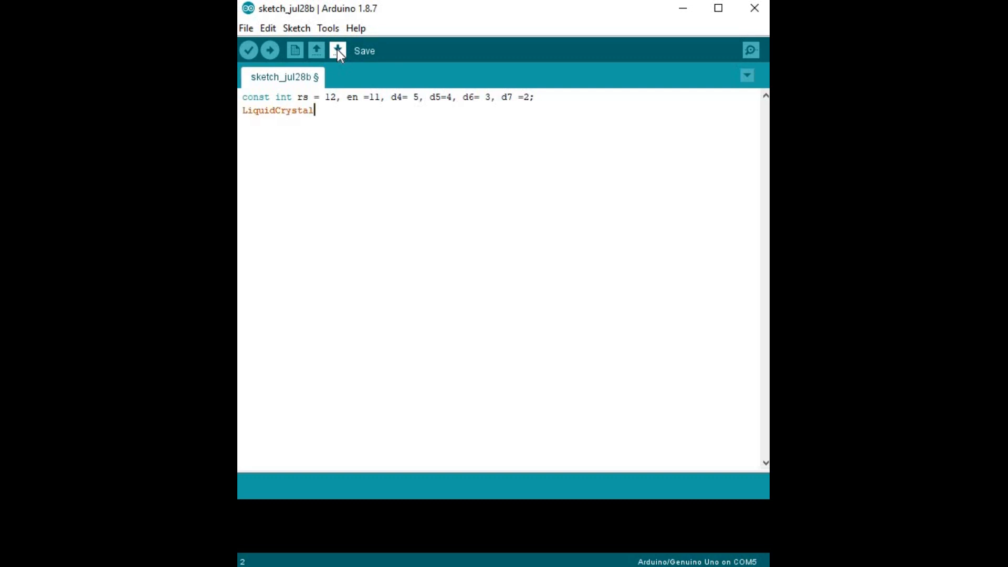
pyautogui.write('lcd(rs );')
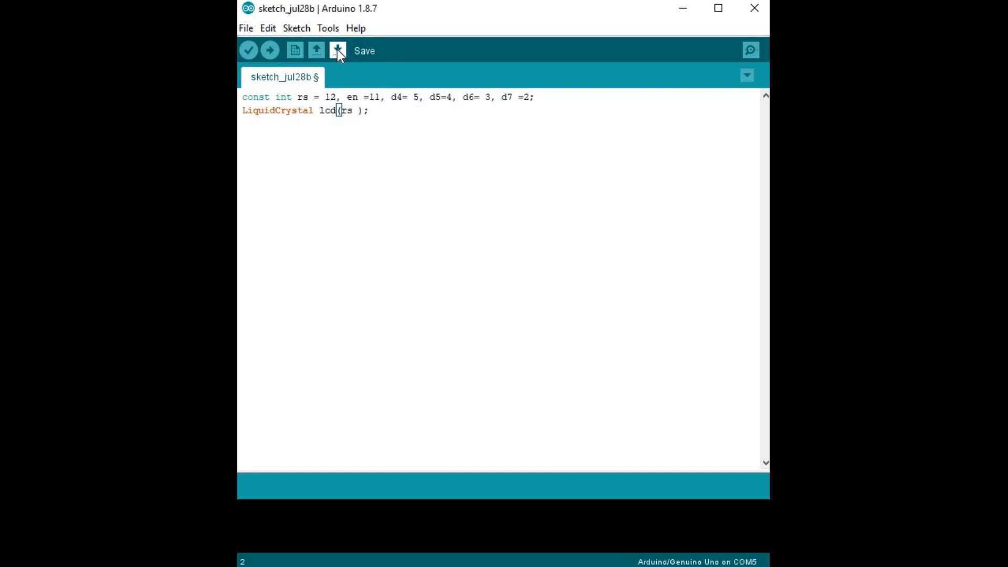
pyautogui.write('en , d4 ,d5 ,d6 , d7')
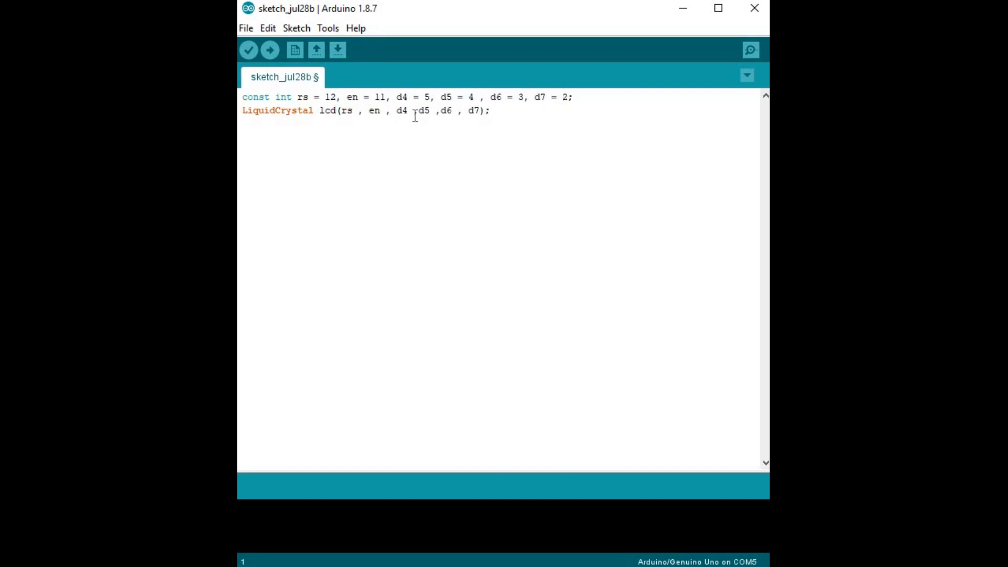
# Add #include <LiquidCrystal.h> and a commented setup() calling lcd.begin(16,2) and printing "hello,World!"
pyautogui.write('#include <>')
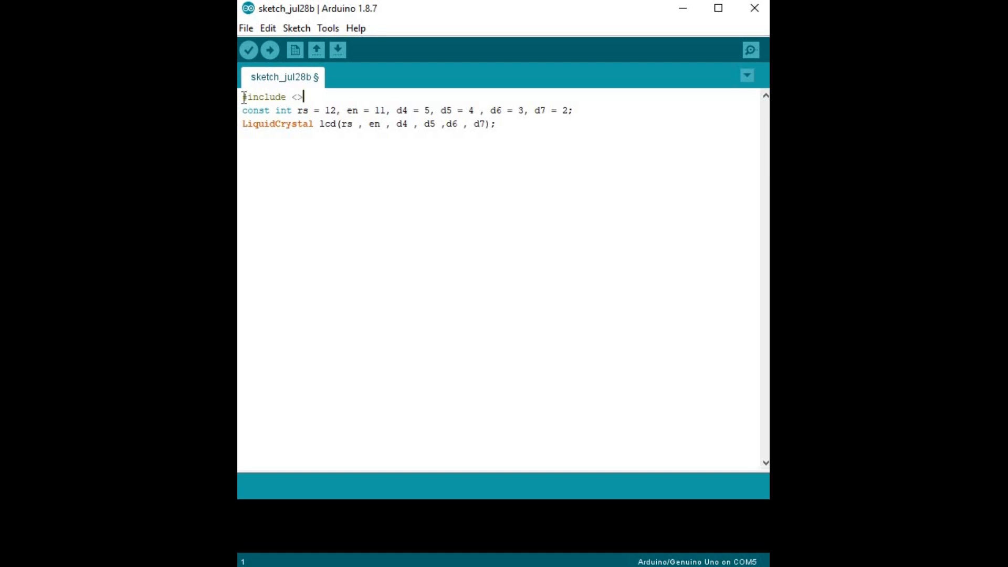
pyautogui.write('LiquidCrystal.h')
pyautogui.write('//set up the LCD')
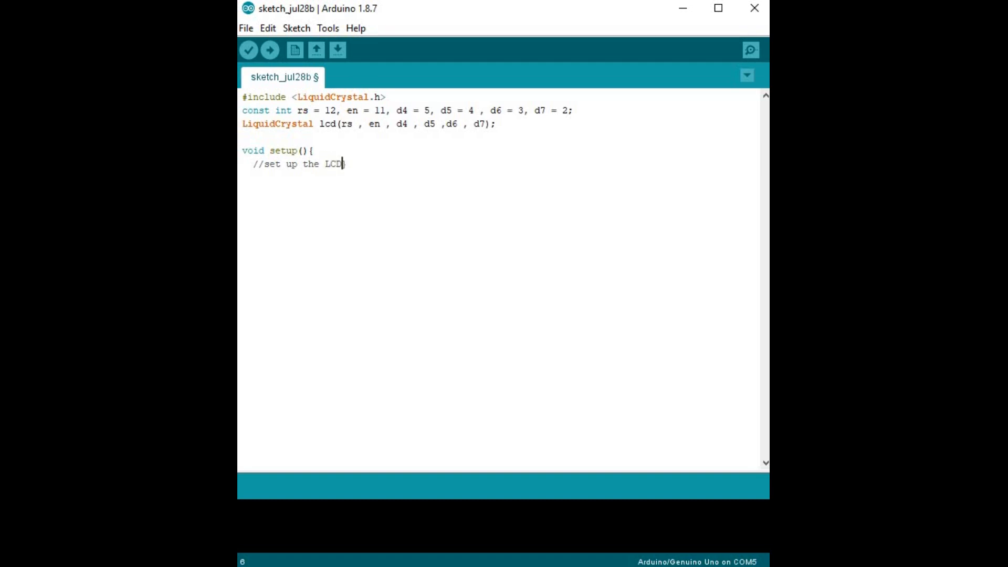
pyautogui.write(';s number of column')
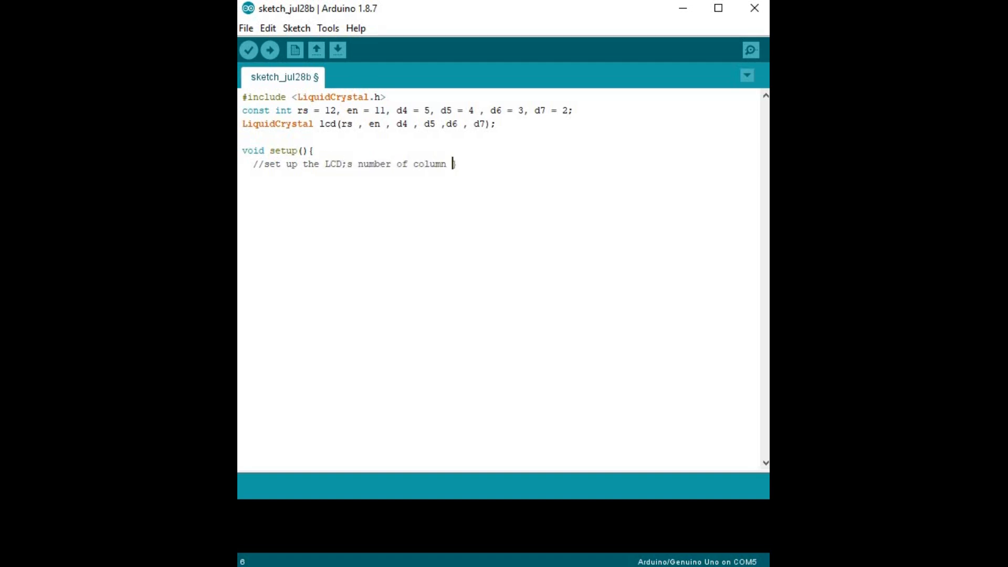
pyautogui.write('s and rows}')
pyautogui.write('//Print a messa')
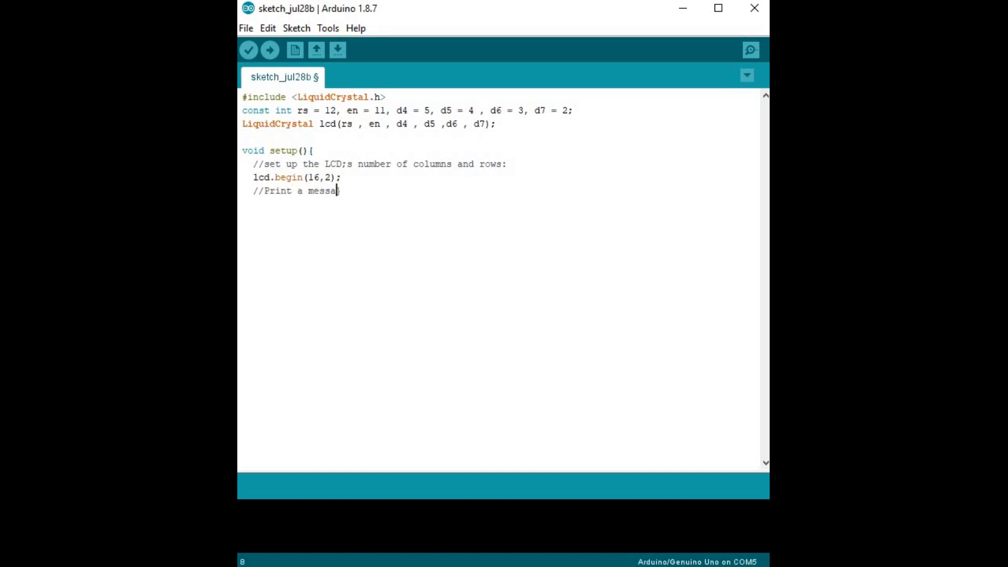
pyautogui.write('ge to the LCD.')
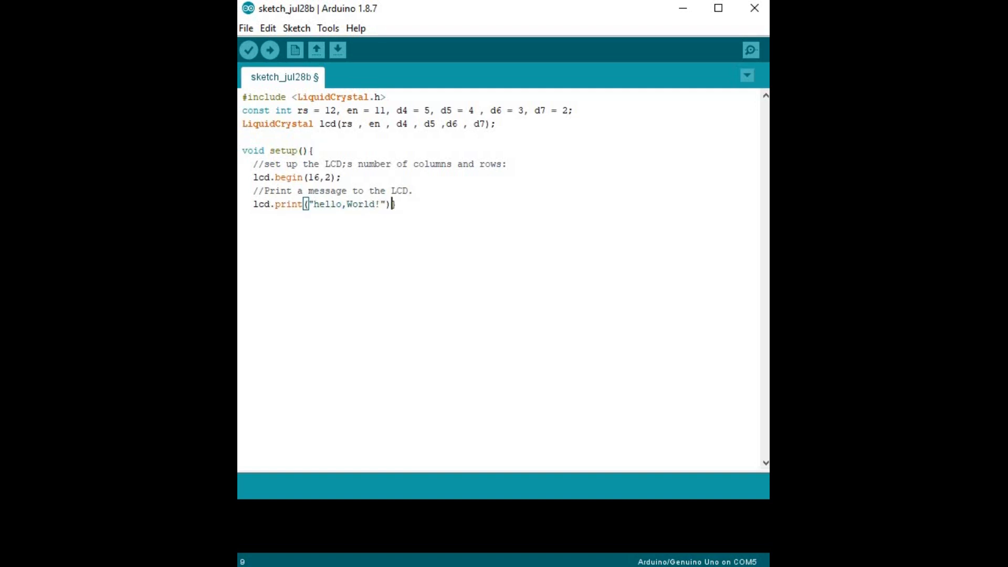
pyautogui.write('}')
pyautogui.write('//note')
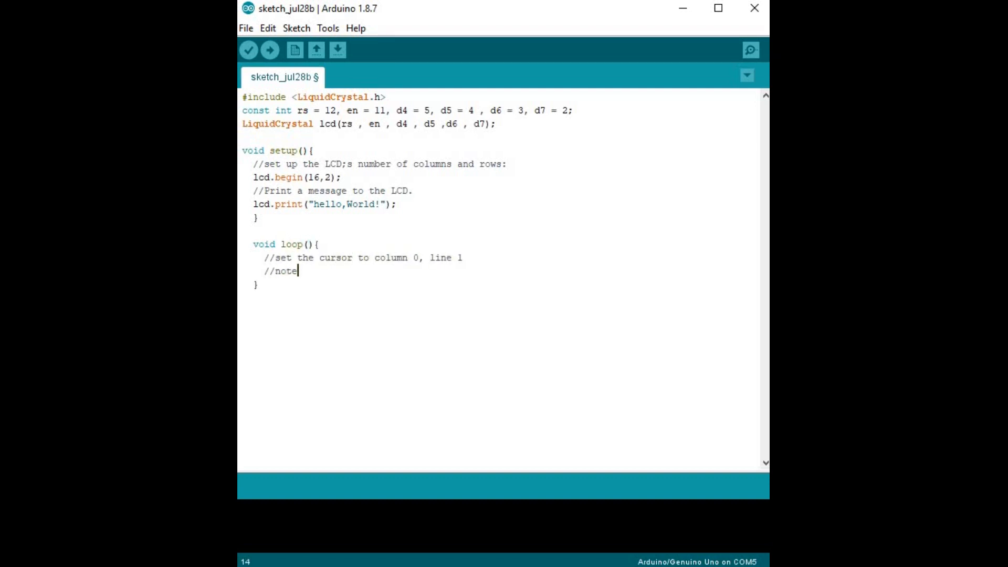
# In loop(), comment and add lcd.setCursor(0,1) to move to the second row
pyautogui.write(': line 1 is the second r')
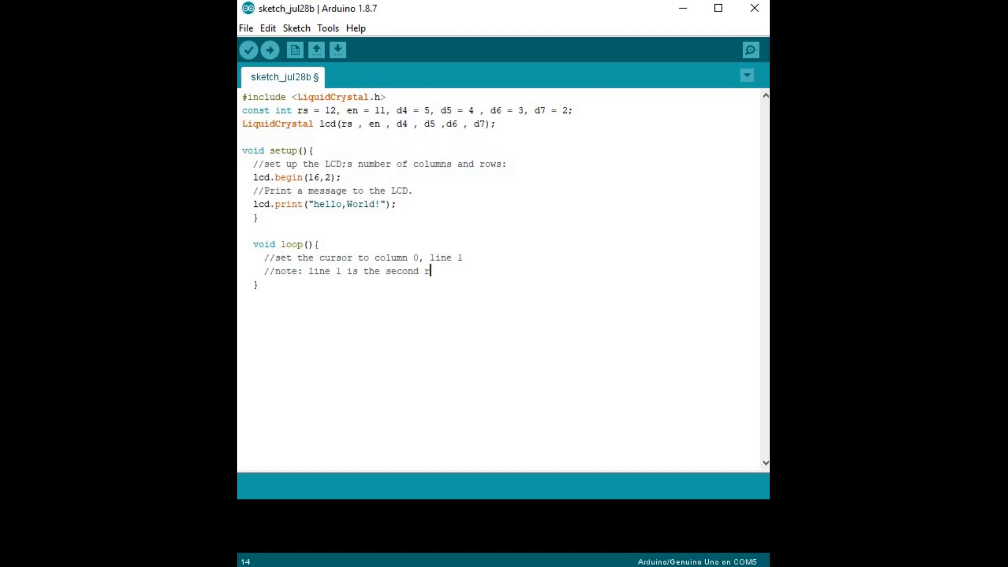
pyautogui.write('ow, since counting')
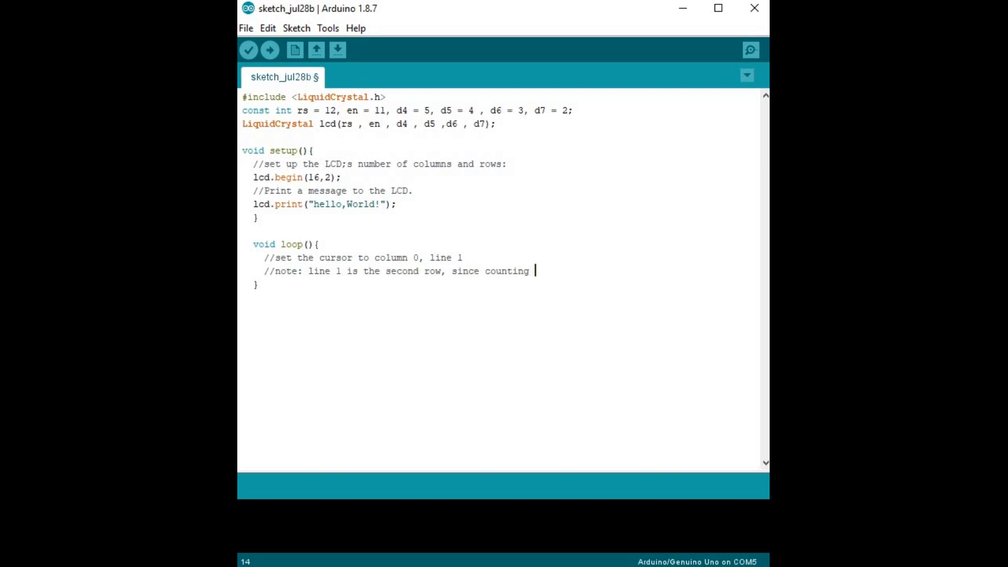
pyautogui.write('begind with 0)')
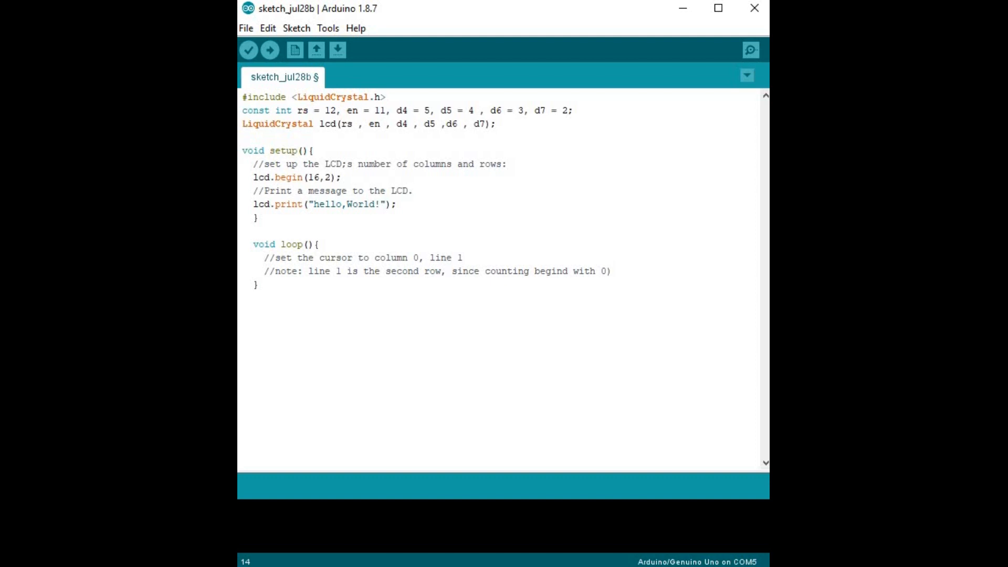
pyautogui.write('lcd.set')
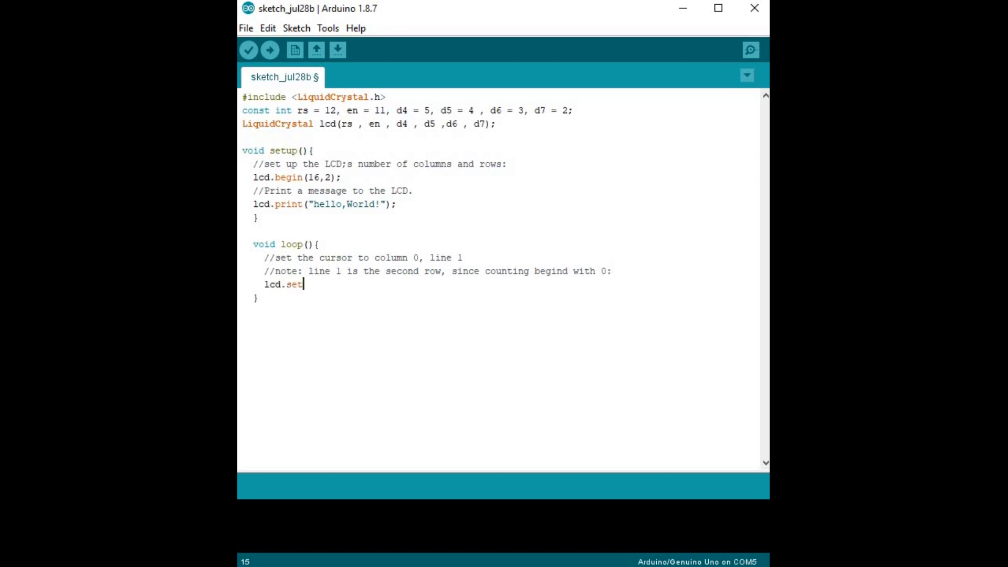
pyautogui.write('Cursor()')
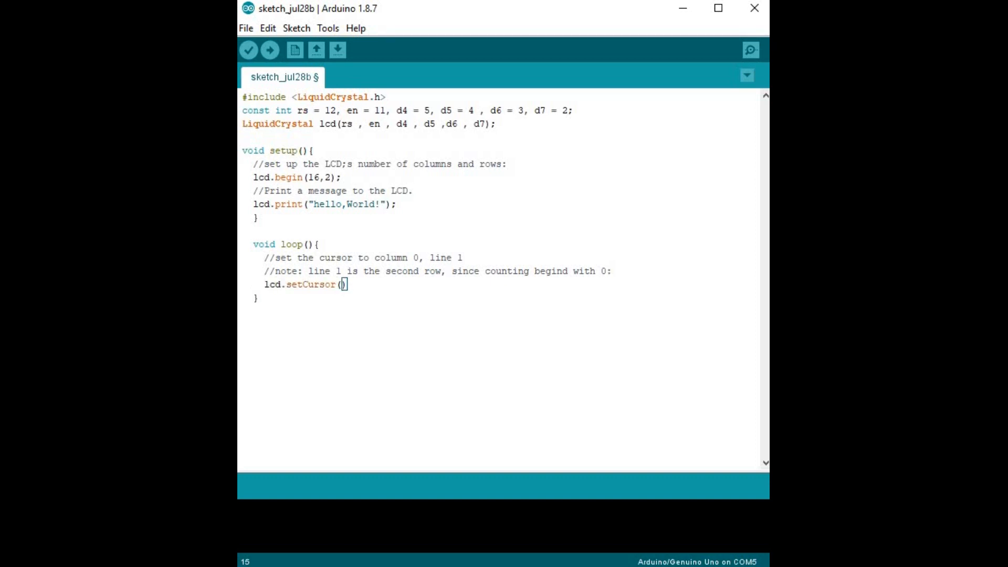
pyautogui.write('0,1);')
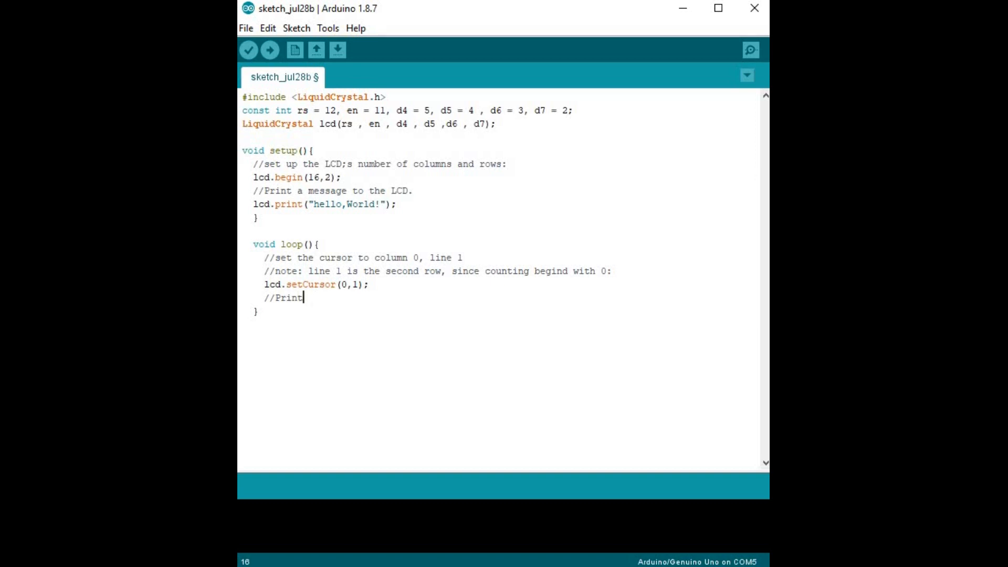
# Print millis()/1000, the seconds since reset, with an explanatory comment
pyautogui.write('the number of seconds since')
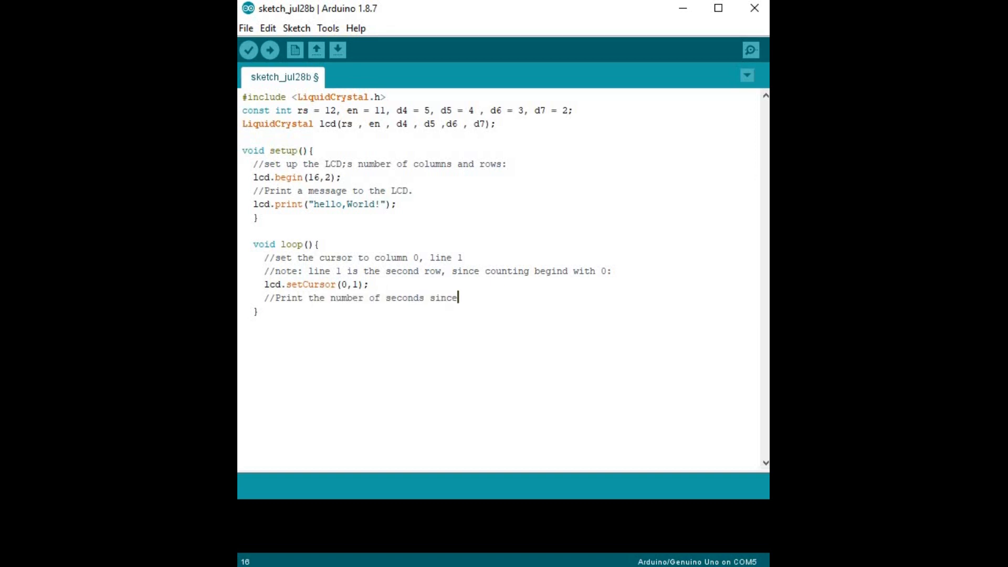
pyautogui.write('reset:')
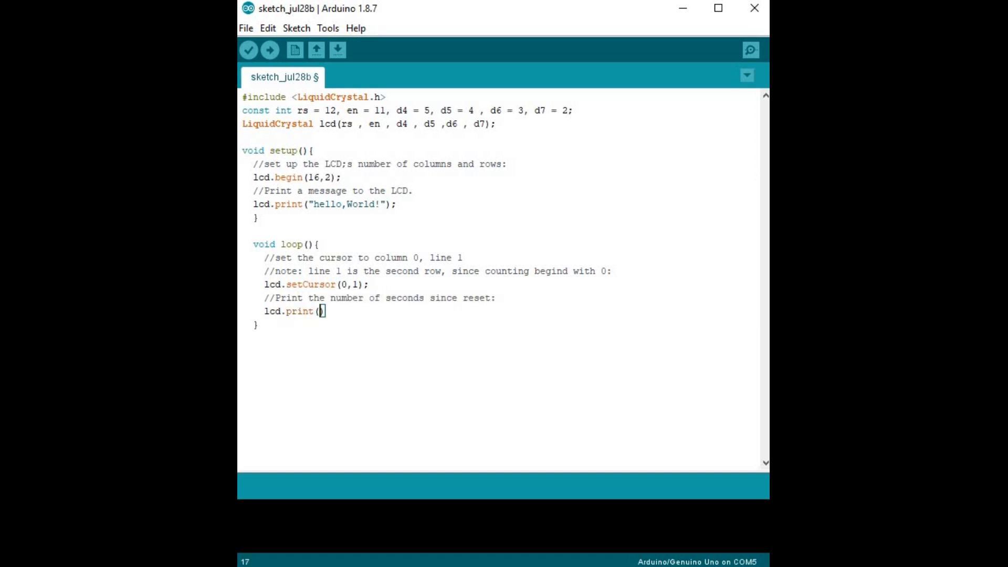
pyautogui.write('millis()/1000);')
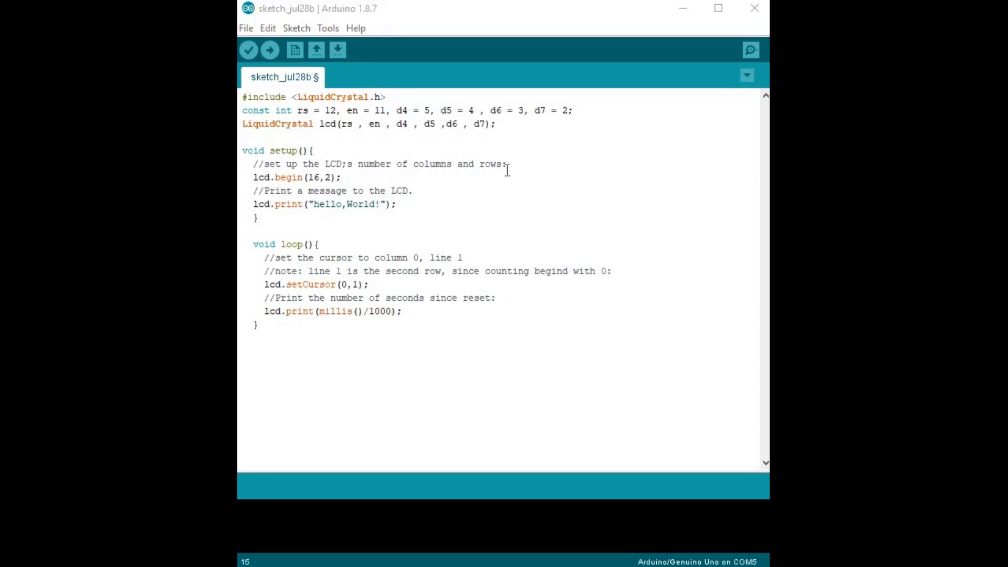
pyautogui.click(475, 227)
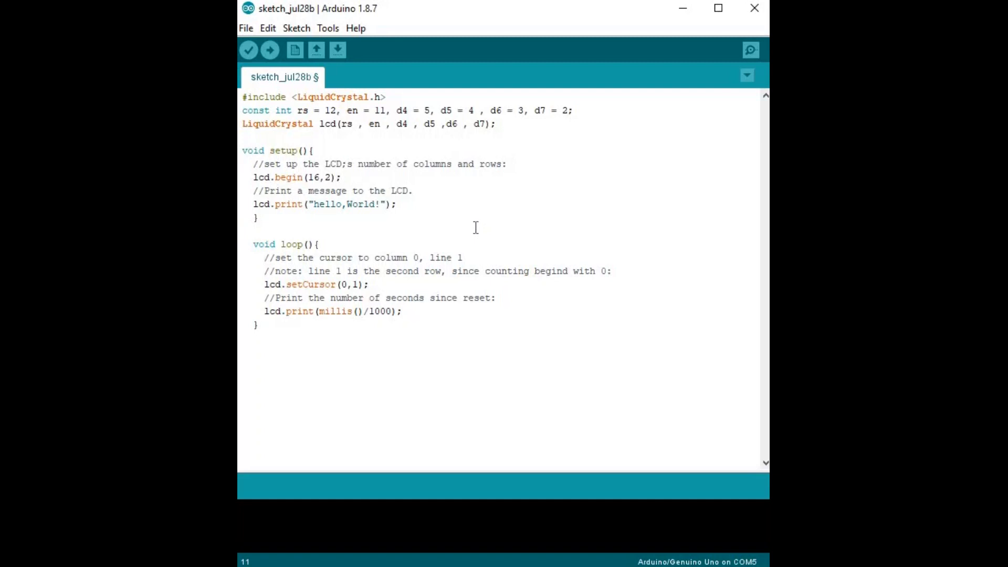
pyautogui.click(327, 28)
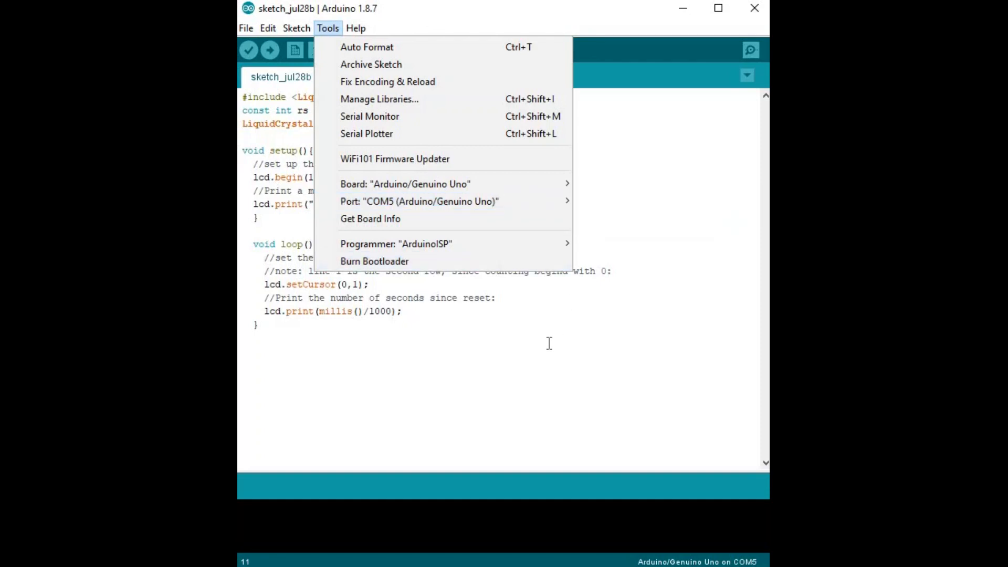
# Keep board and port unchanged, upload, and save the sketch to the Desktop
pyautogui.click(246, 28)
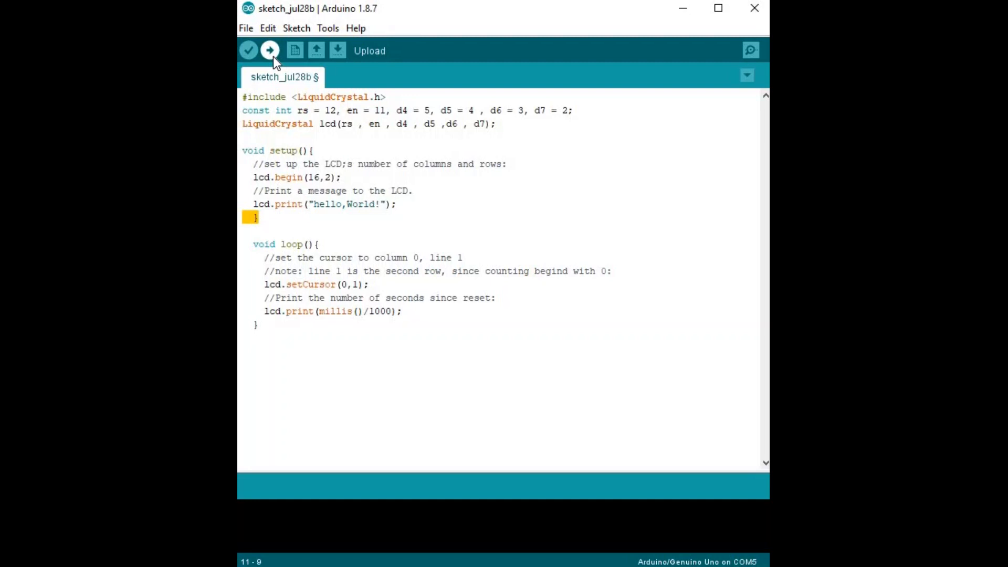
pyautogui.click(269, 51)
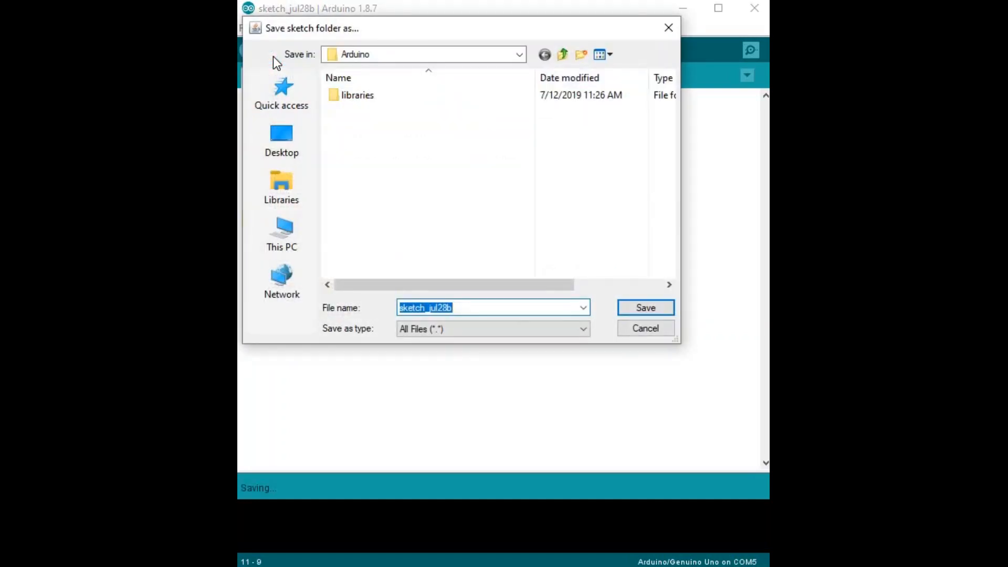
pyautogui.moveTo(547, 307)
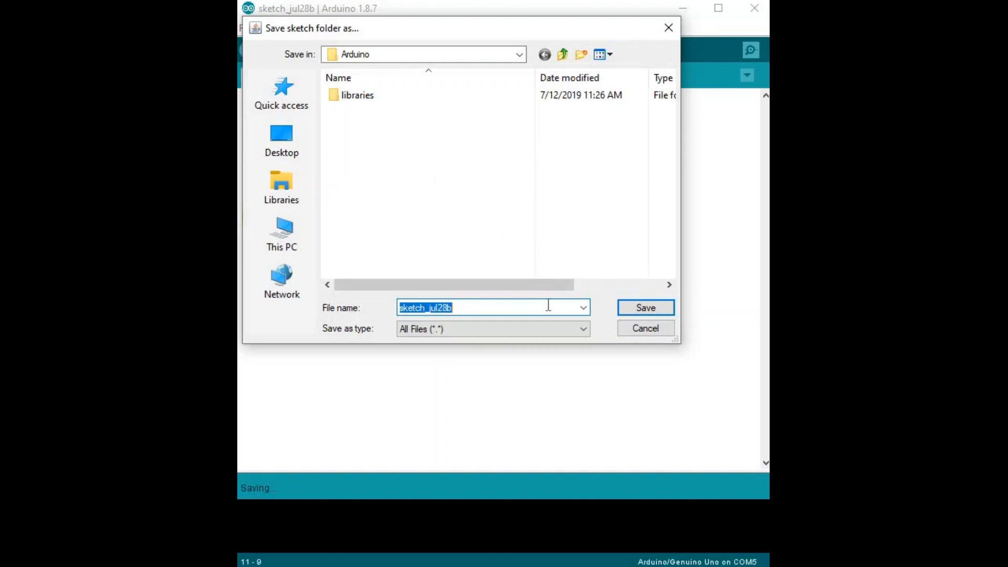
pyautogui.click(280, 140)
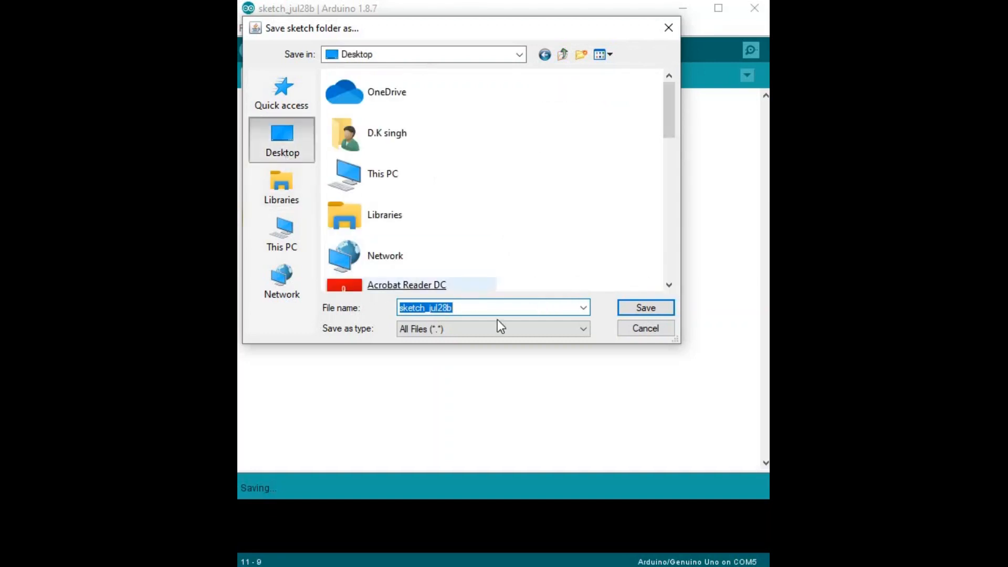
pyautogui.click(644, 307)
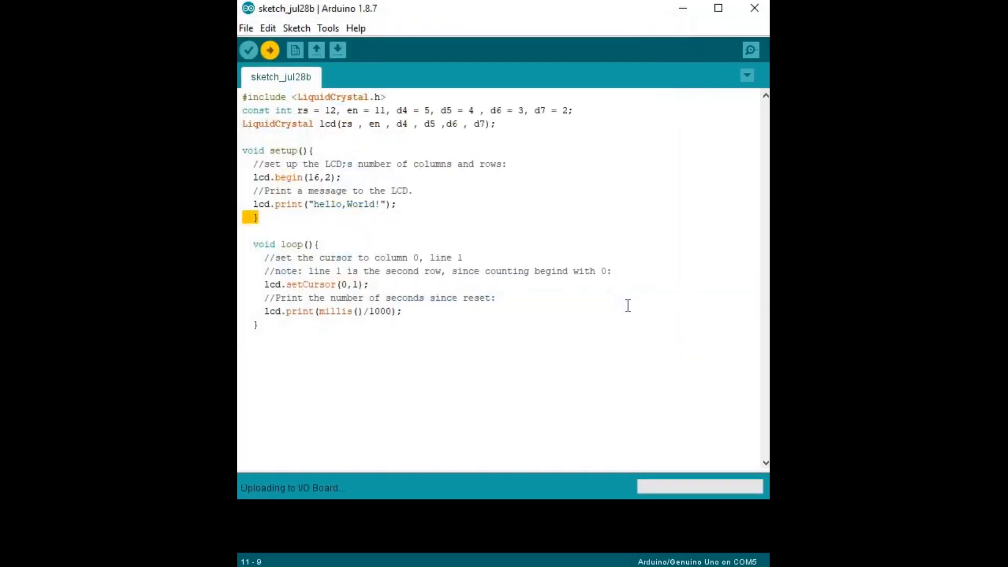